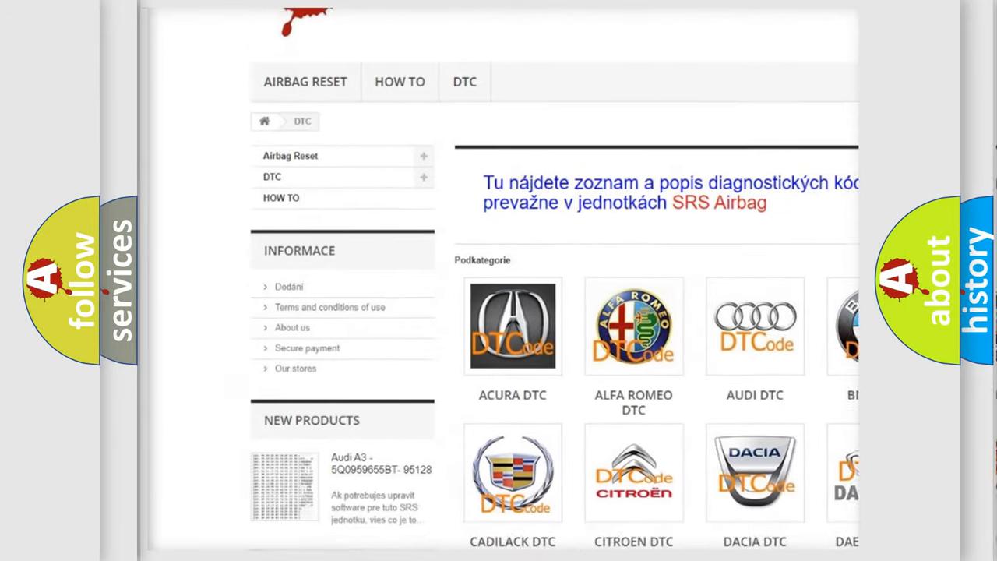
scroll(down, 3)
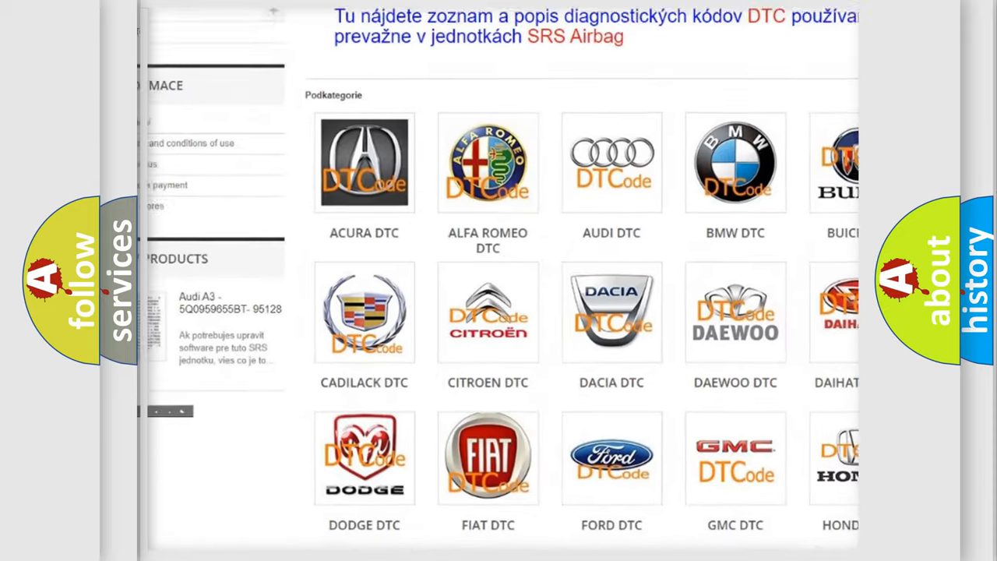
scroll(down, 3)
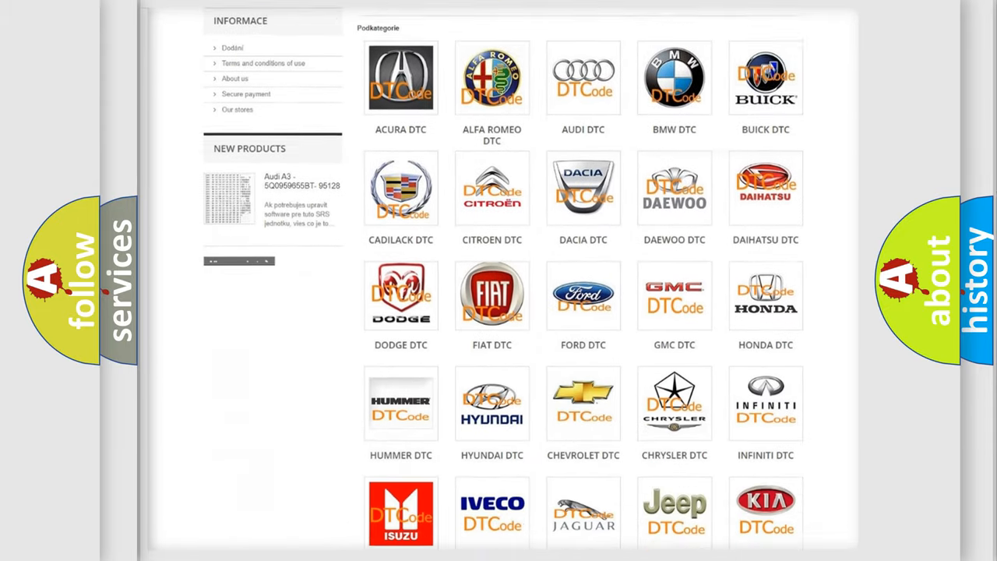
scroll(down, 3)
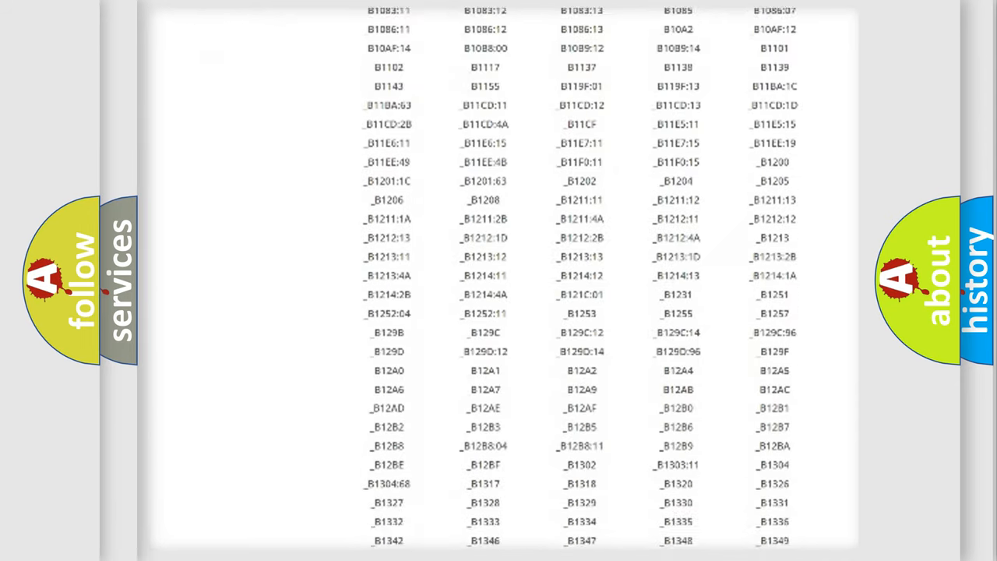
scroll(down, 3)
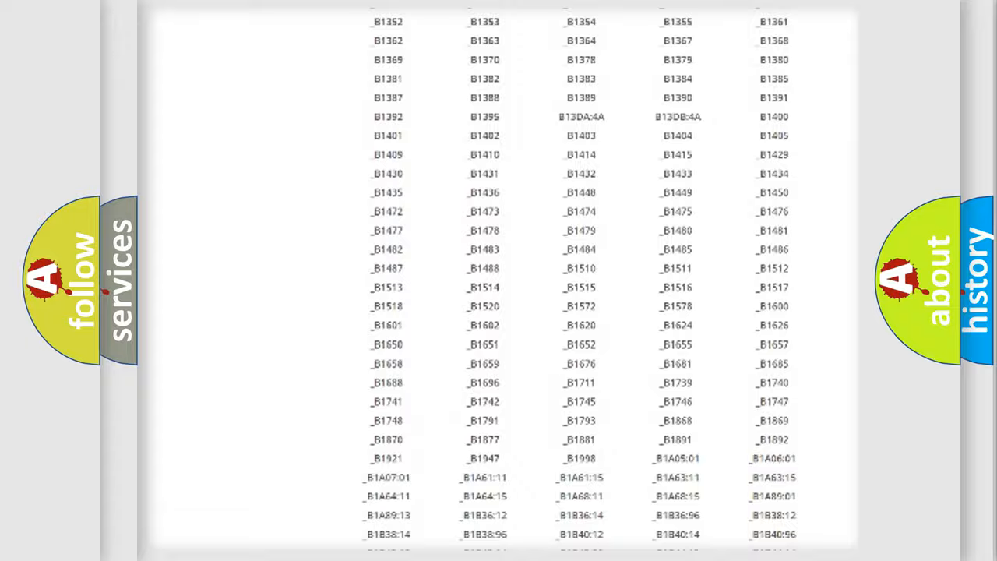